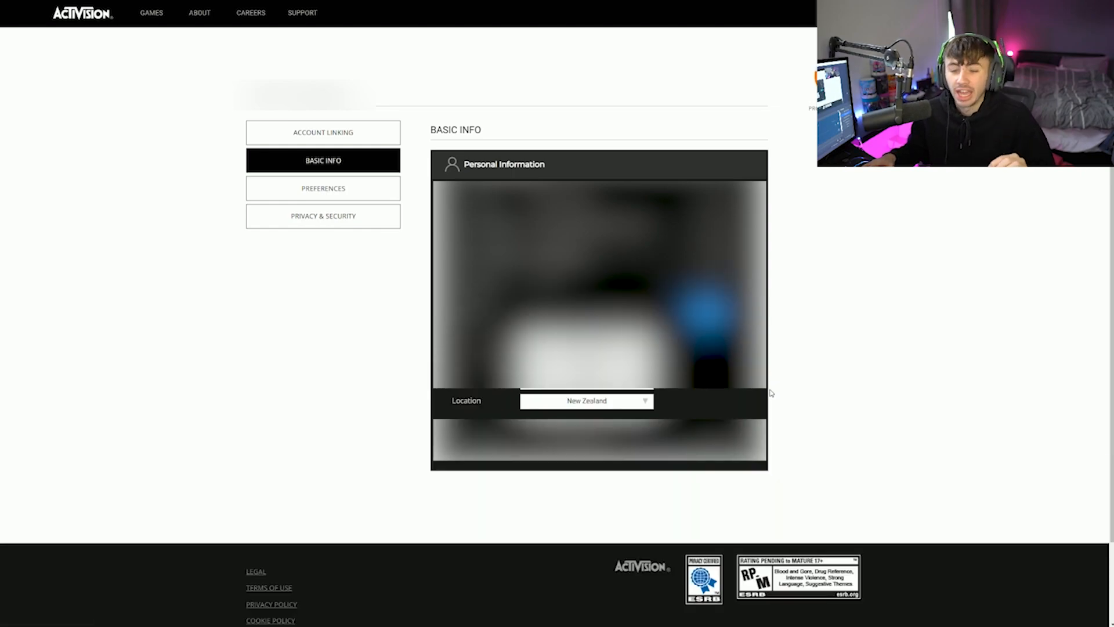
pyautogui.moveTo(624, 406)
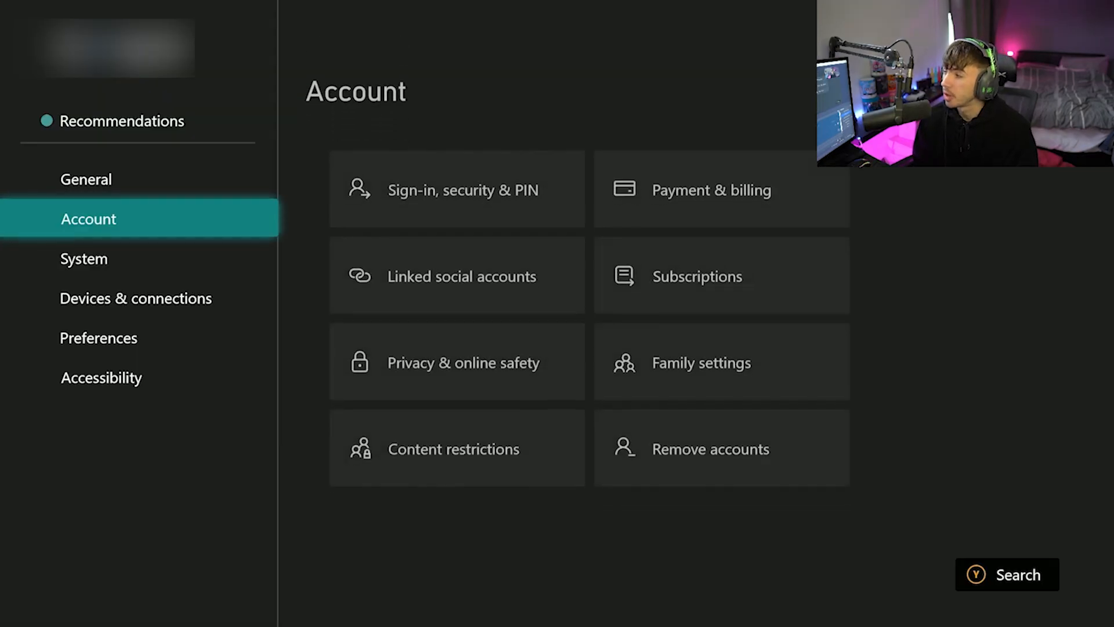
# Reach the Xbox Language & location settings and scroll the Location list toward New Zealand
pyautogui.click(84, 257)
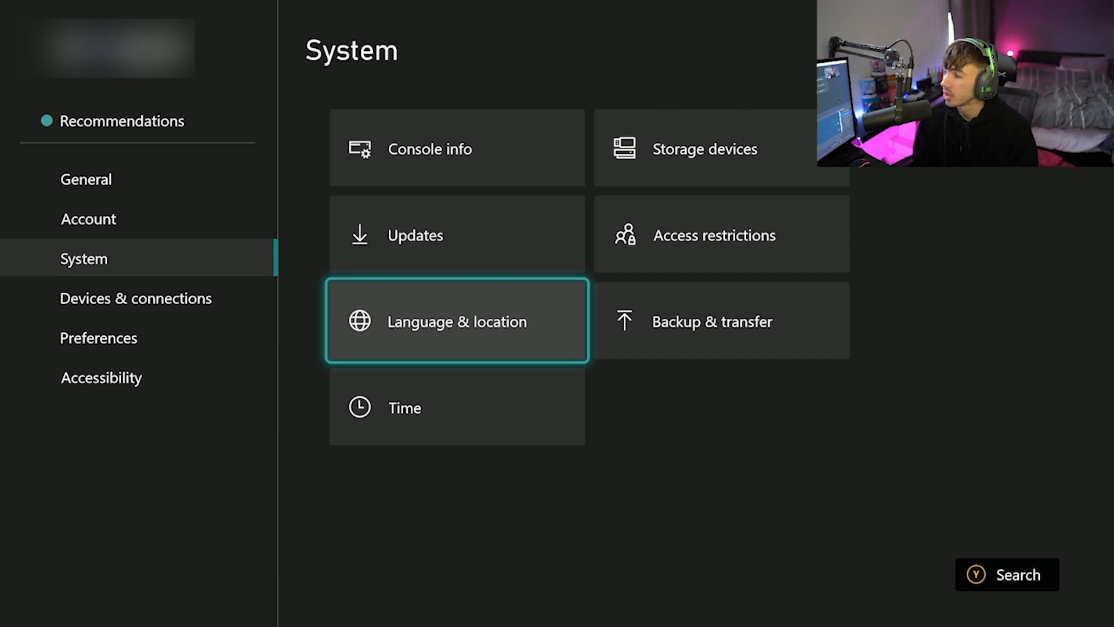
pyautogui.click(458, 321)
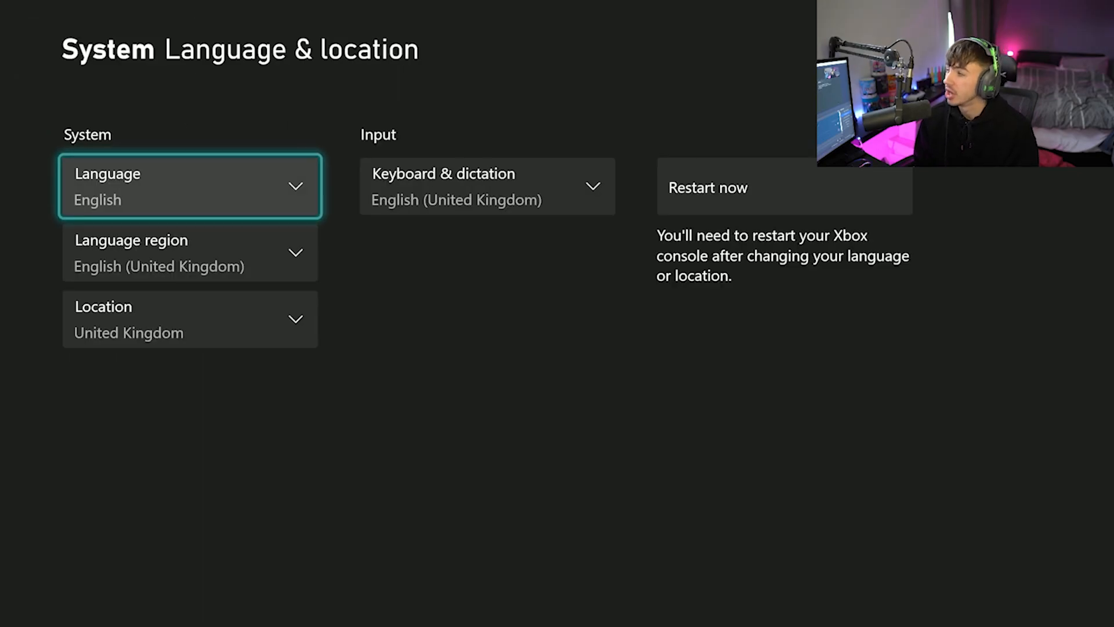
pyautogui.click(190, 186)
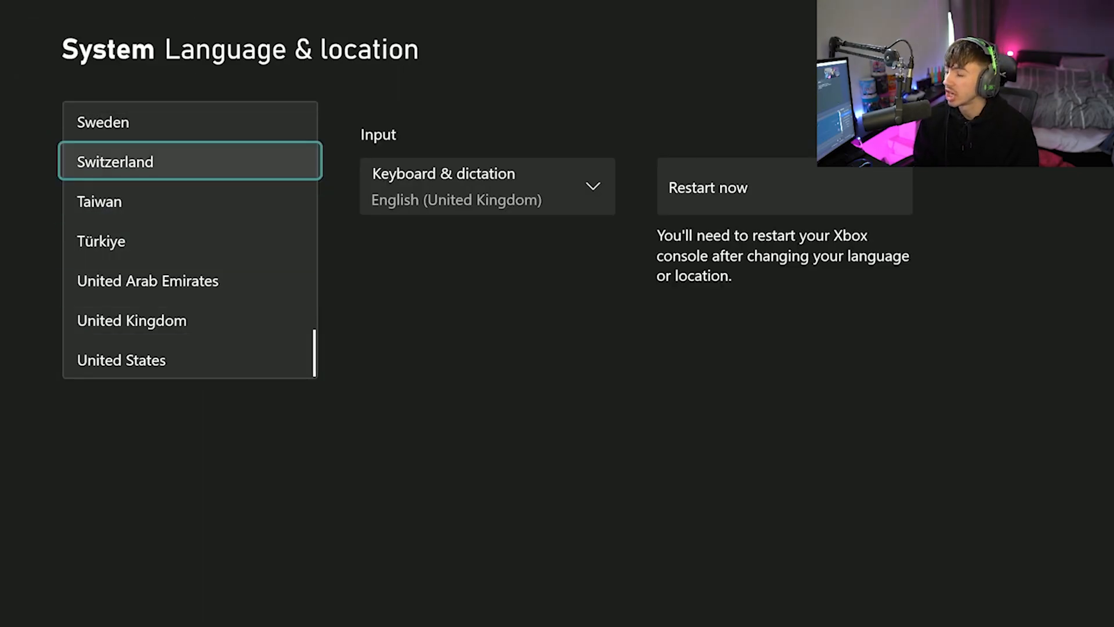
pyautogui.scroll(3)
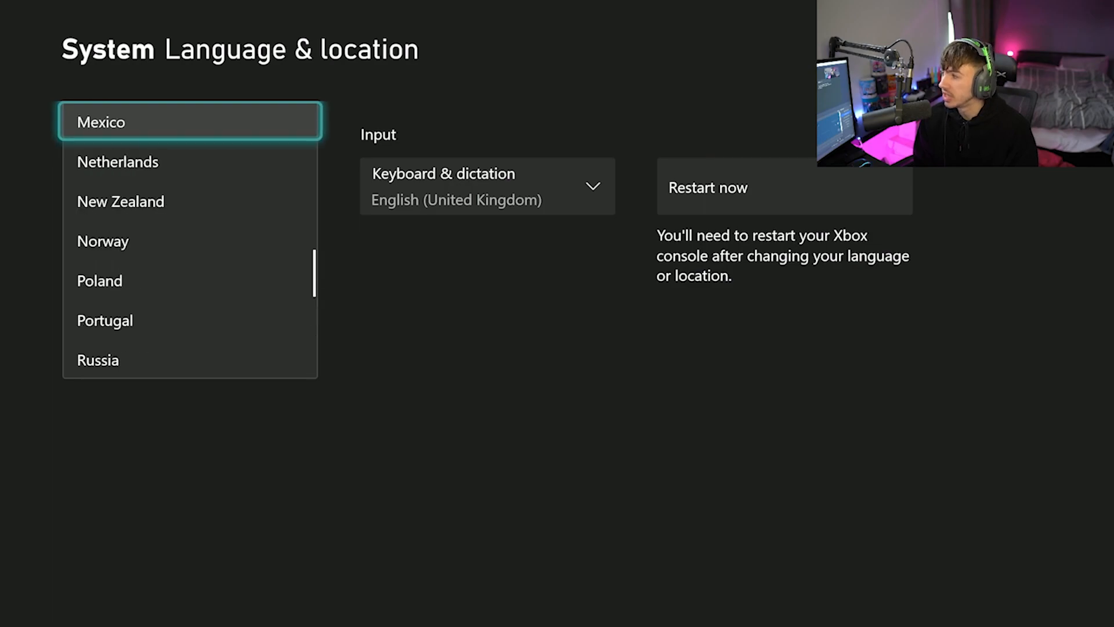